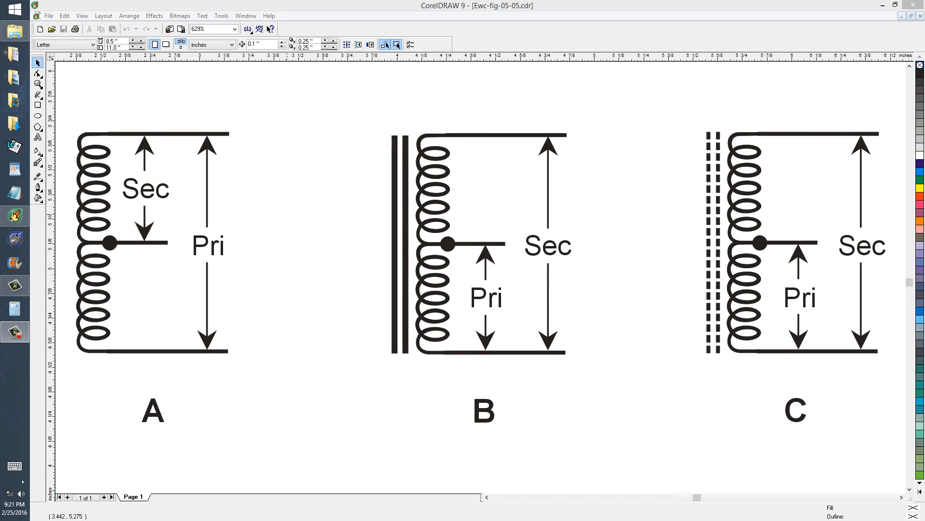
mouse_move(473, 445)
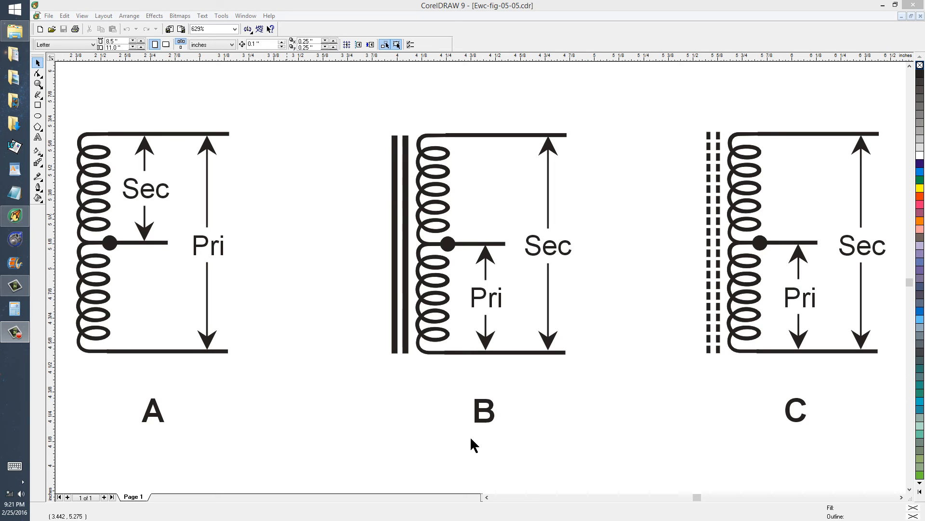
mouse_move(187, 428)
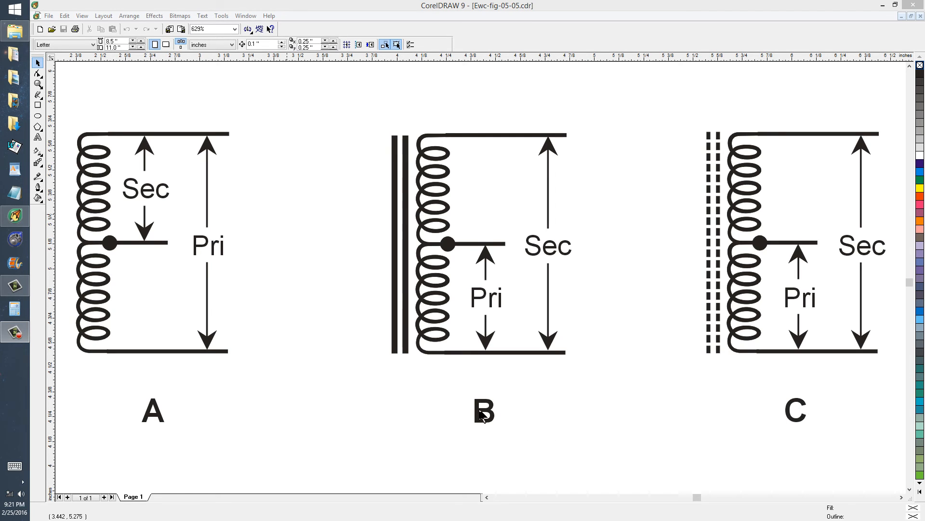
mouse_move(100, 339)
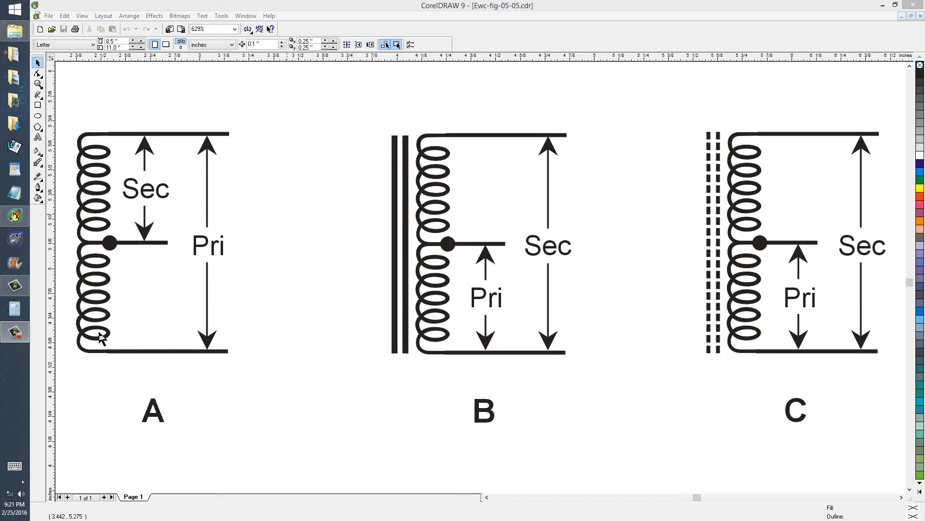
mouse_move(101, 151)
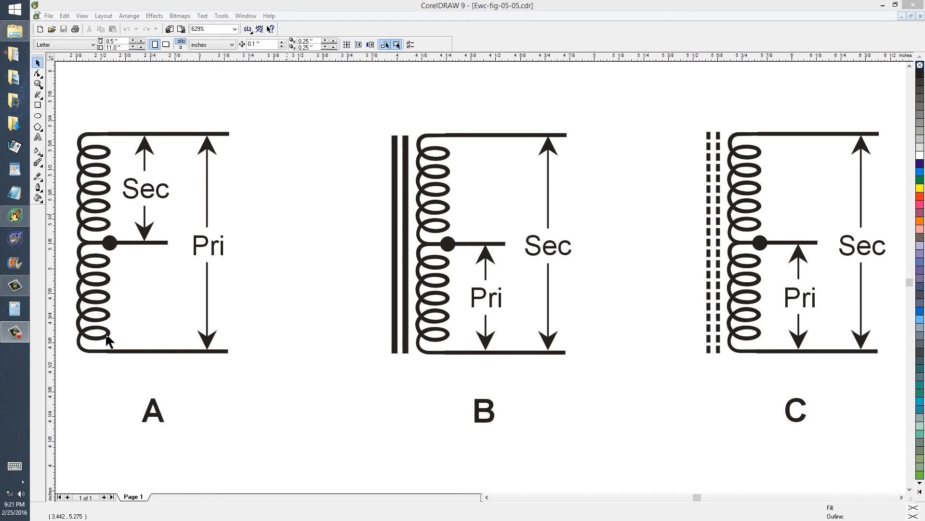
mouse_move(784, 352)
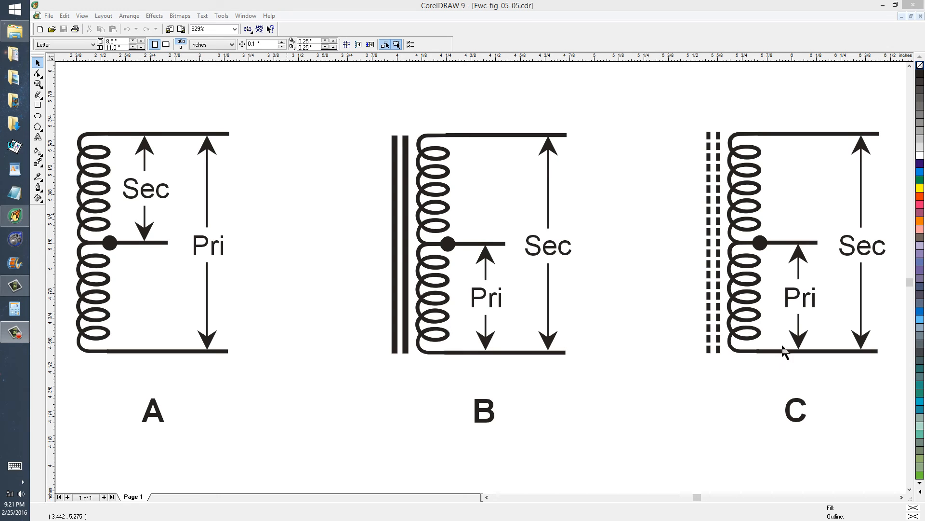
mouse_move(393, 471)
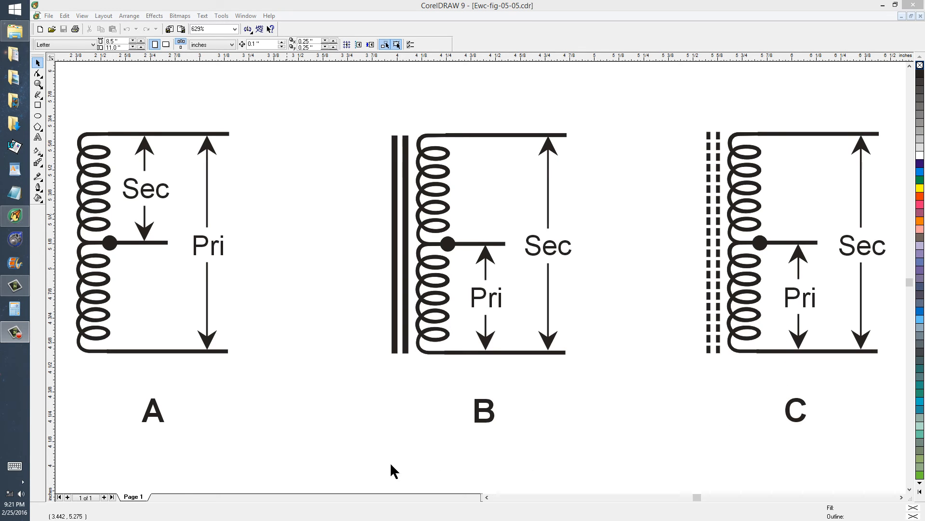
mouse_move(182, 287)
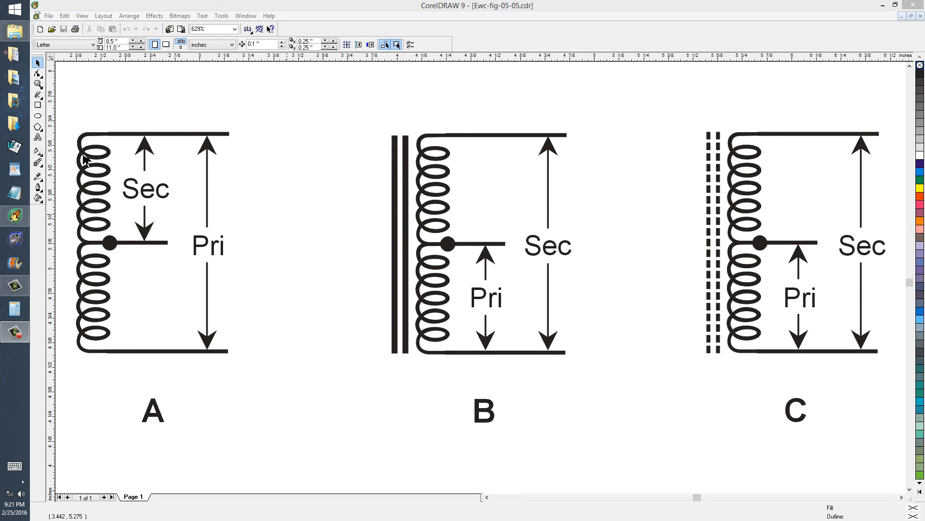
mouse_move(131, 152)
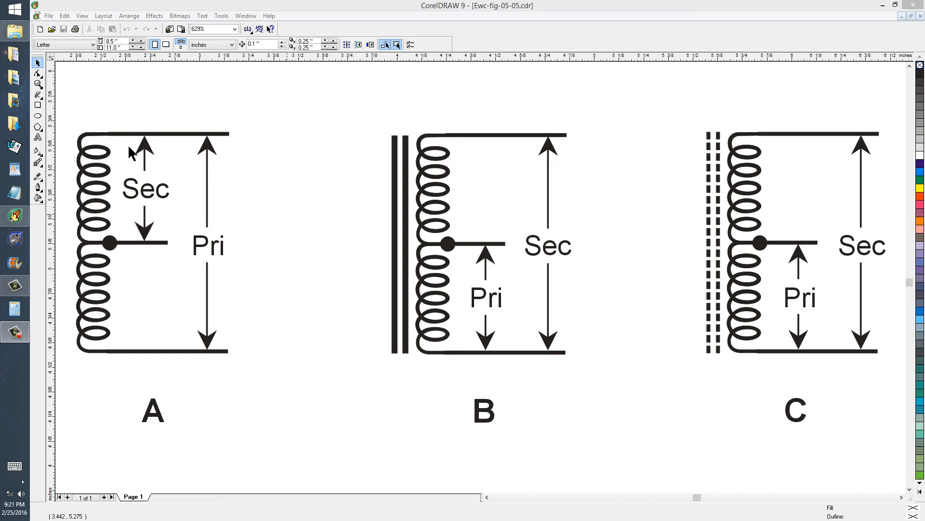
mouse_move(176, 152)
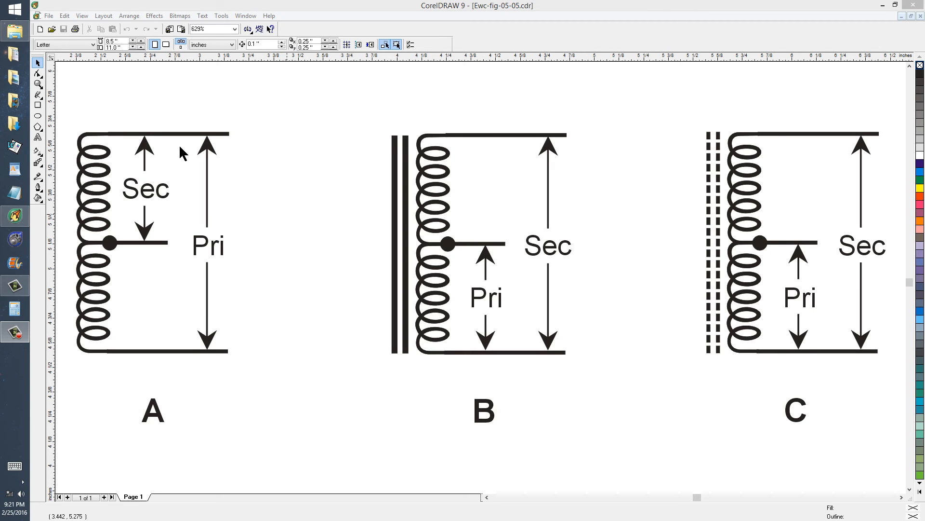
mouse_move(203, 153)
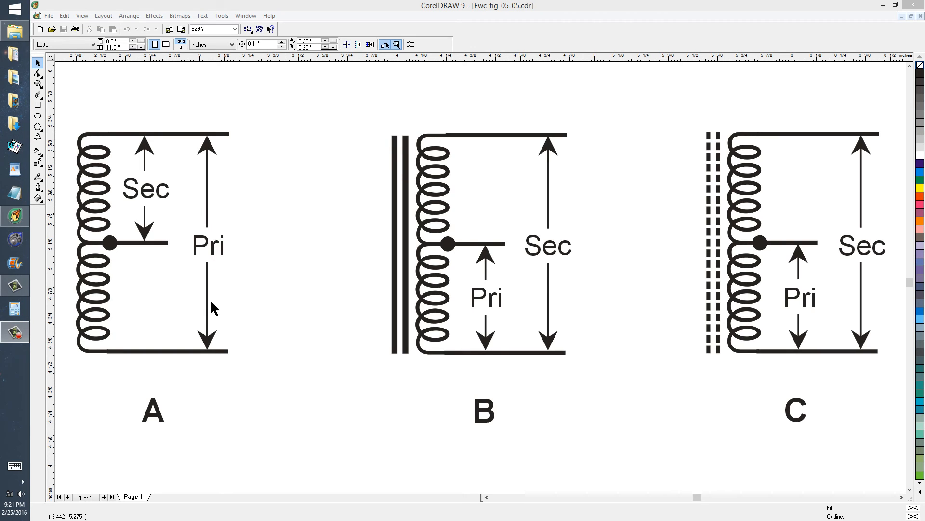
mouse_move(196, 334)
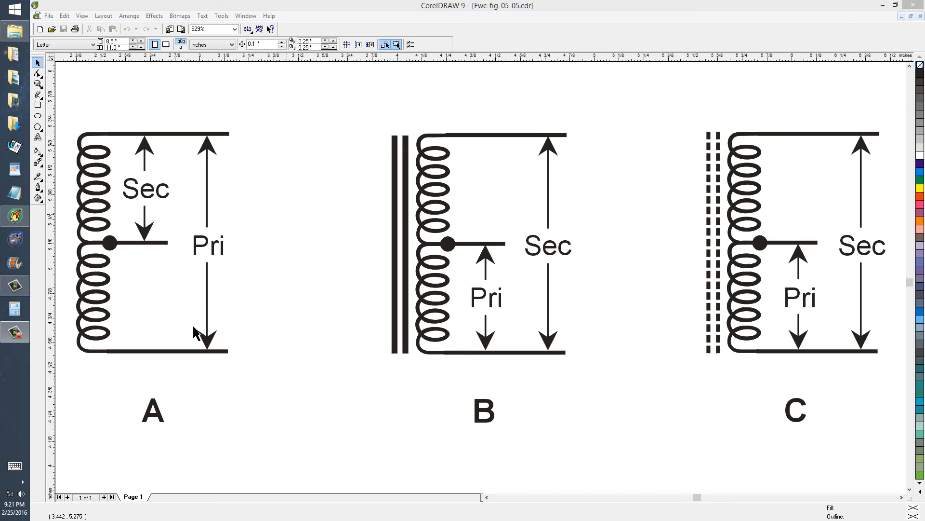
mouse_move(151, 251)
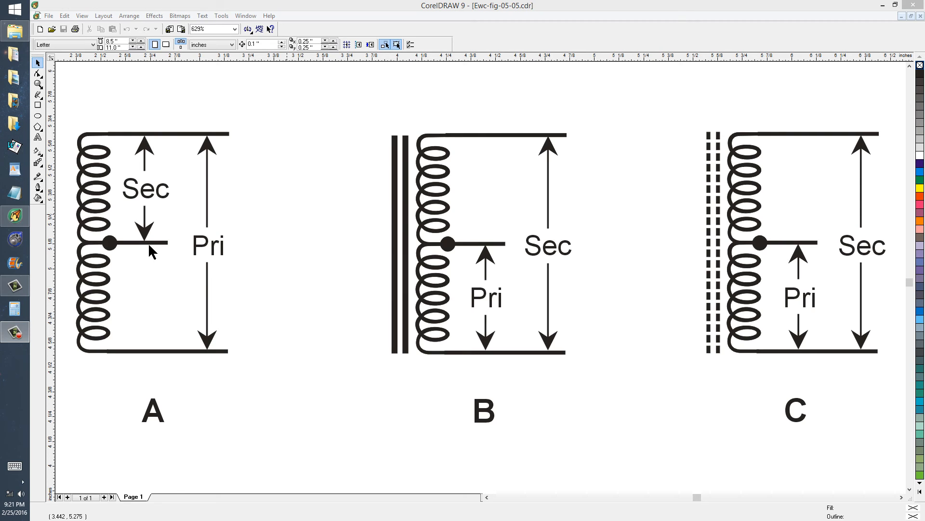
mouse_move(146, 150)
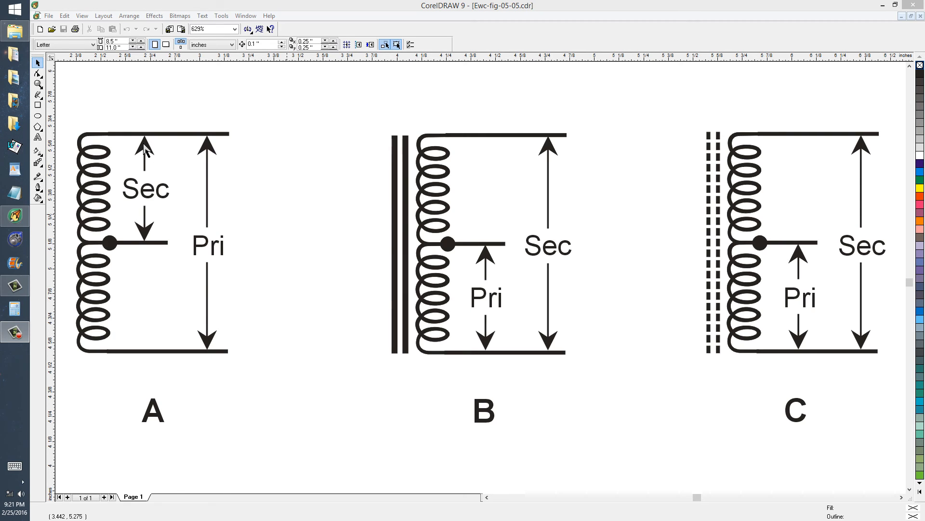
mouse_move(119, 218)
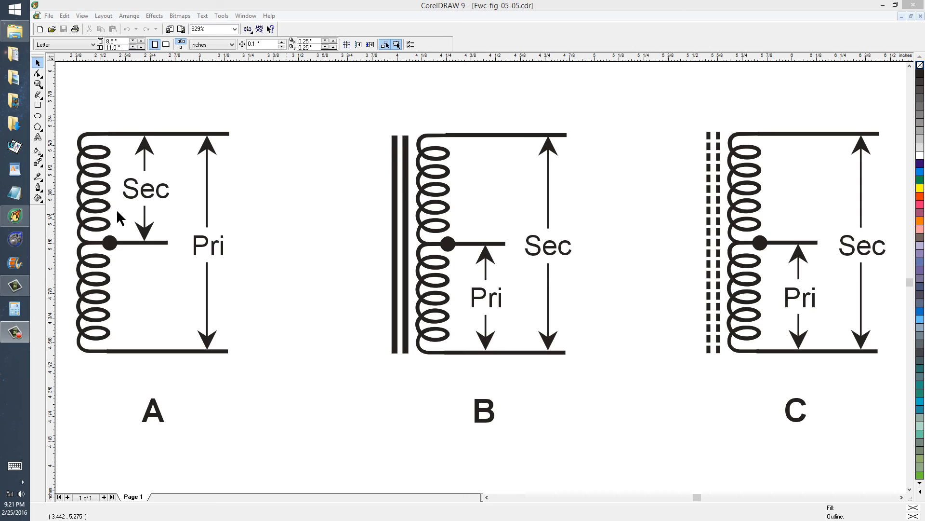
mouse_move(118, 142)
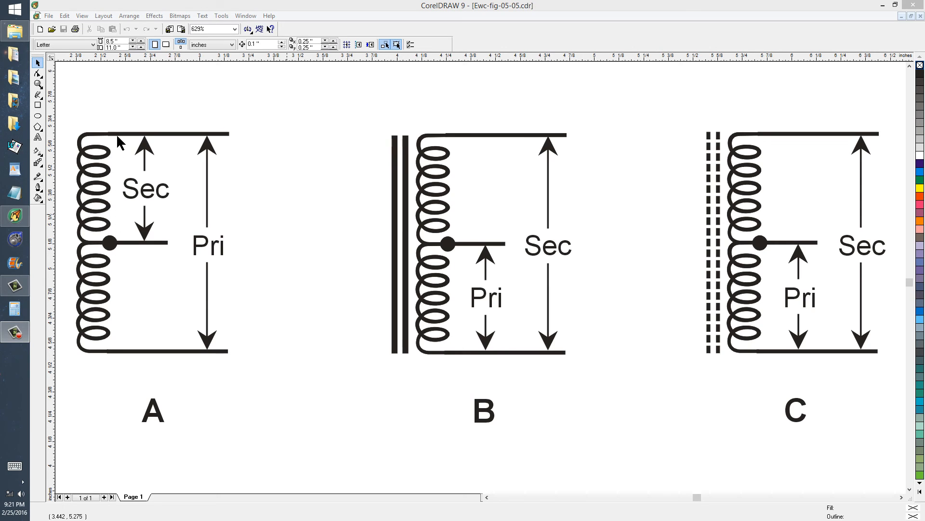
mouse_move(121, 153)
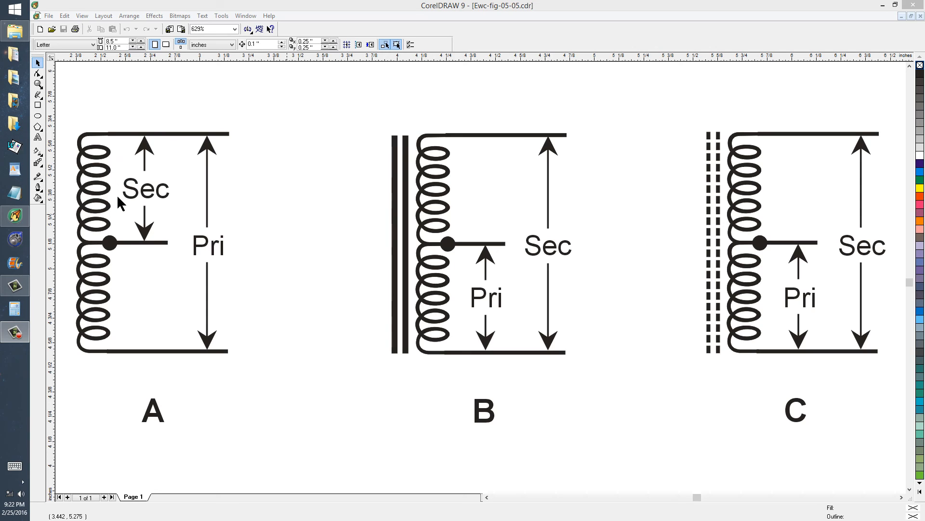
mouse_move(119, 309)
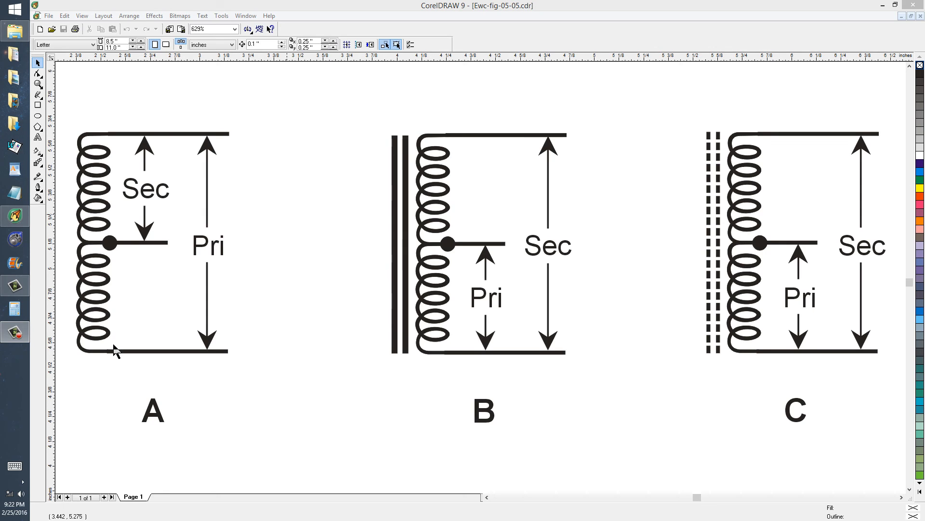
mouse_move(137, 349)
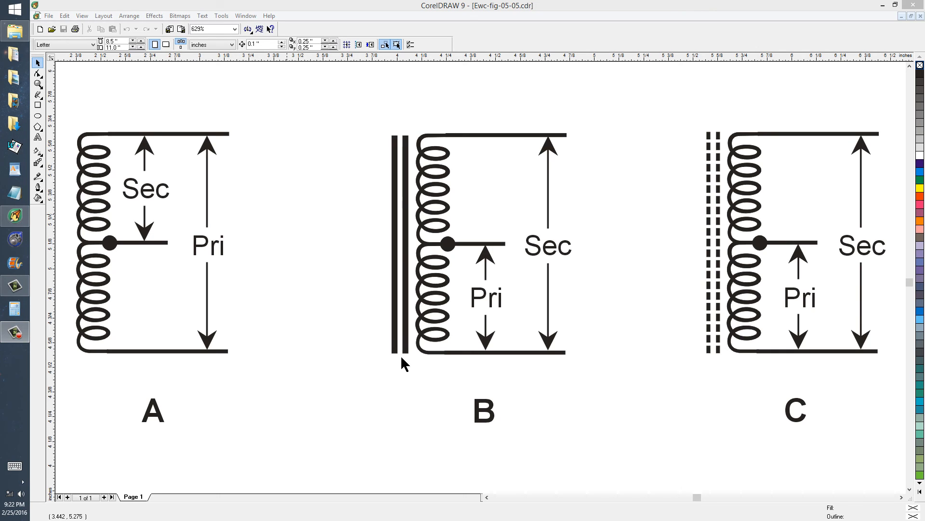
mouse_move(549, 362)
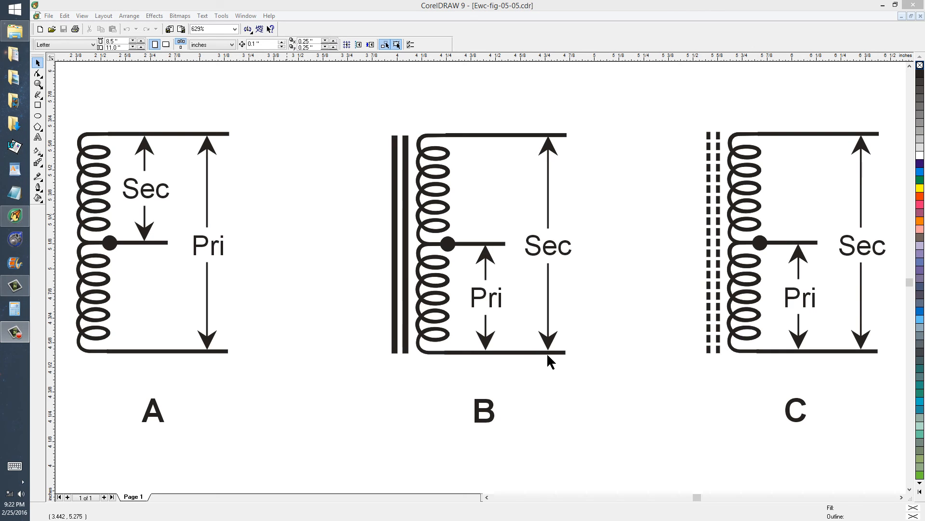
mouse_move(541, 147)
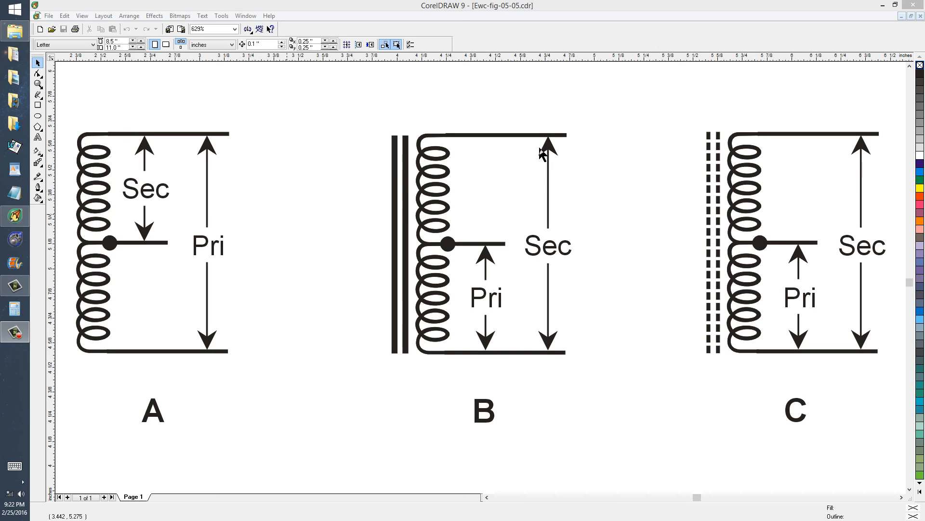
mouse_move(497, 354)
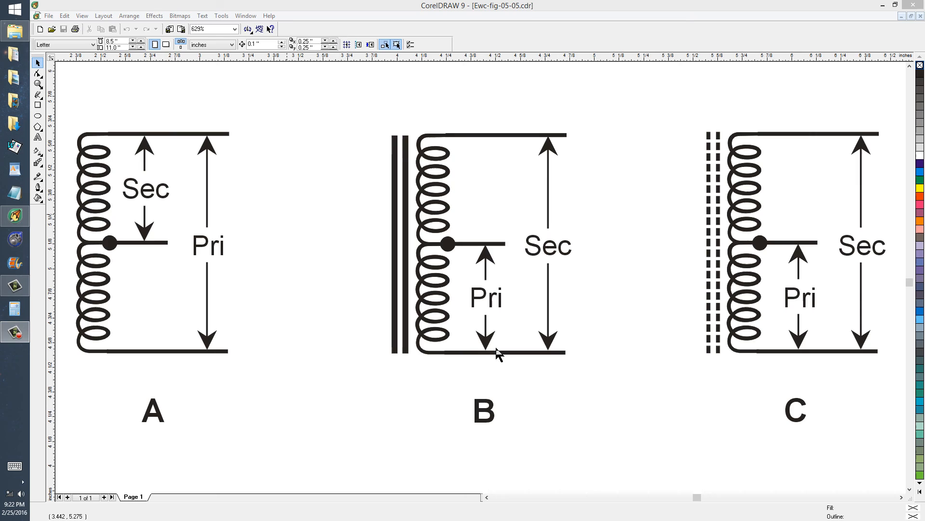
mouse_move(484, 250)
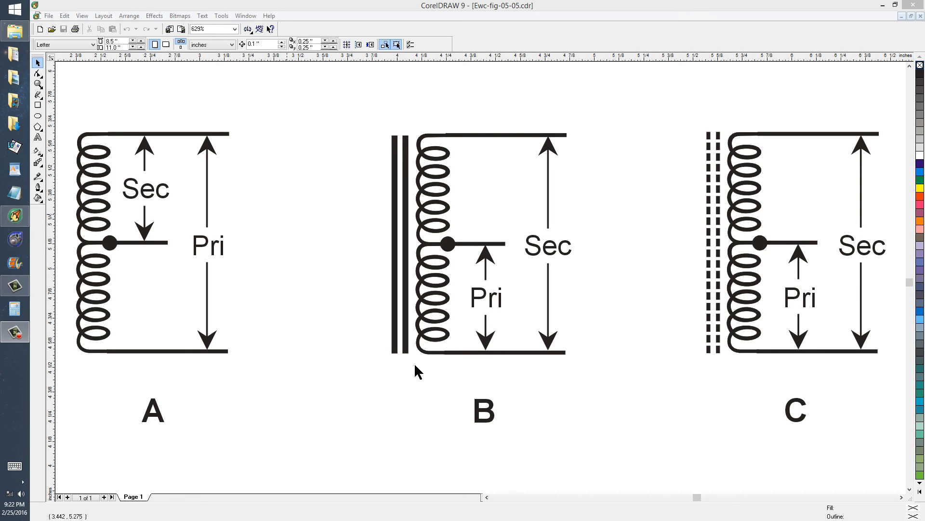
mouse_move(473, 311)
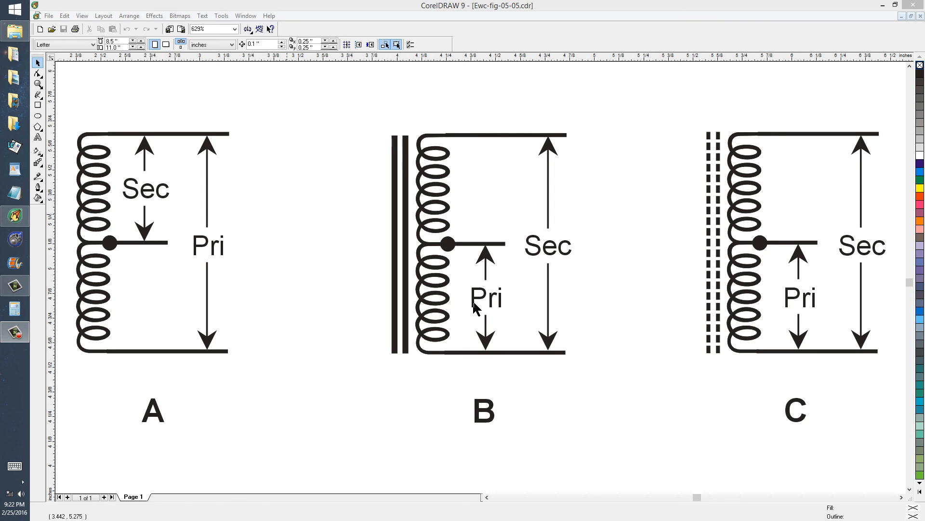
mouse_move(554, 264)
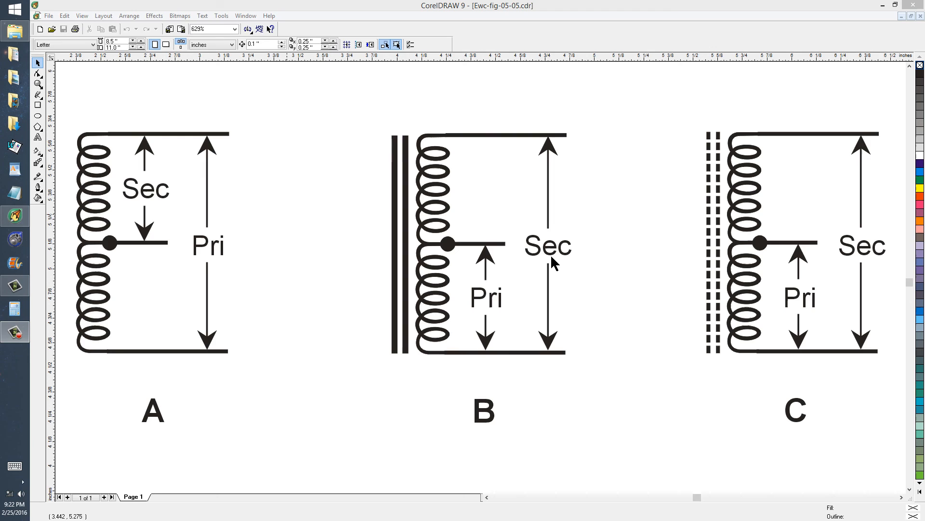
mouse_move(155, 165)
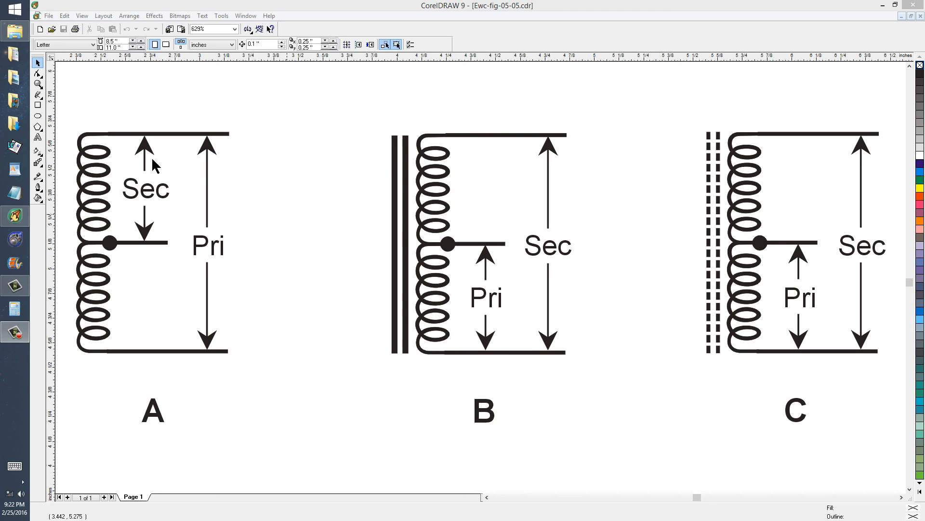
mouse_move(428, 261)
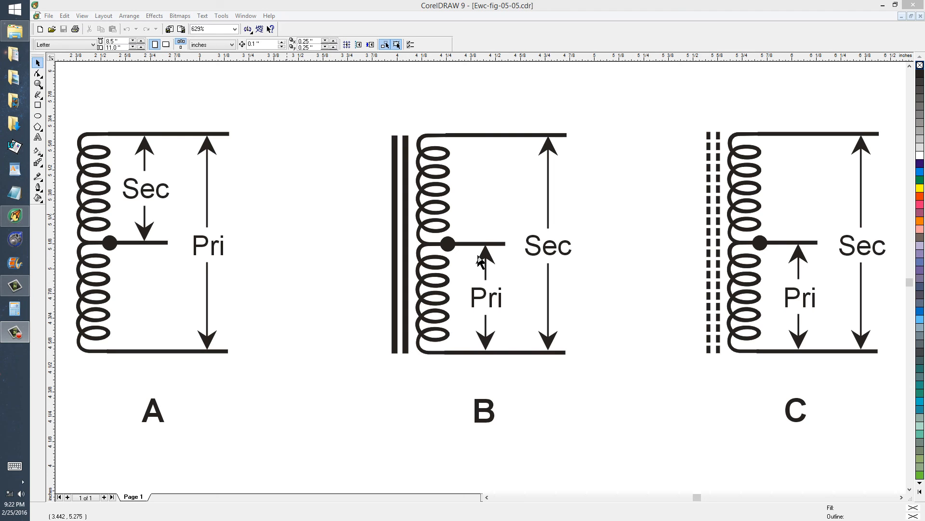
mouse_move(502, 260)
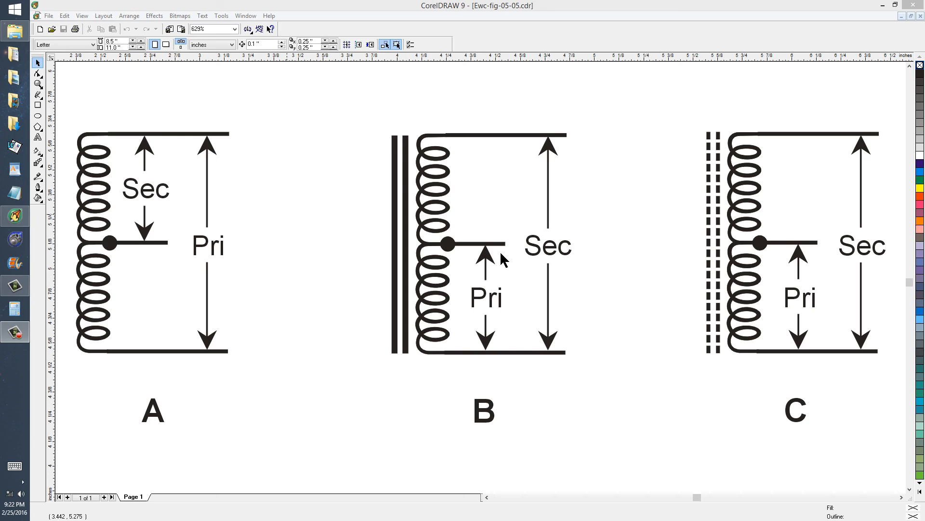
mouse_move(496, 269)
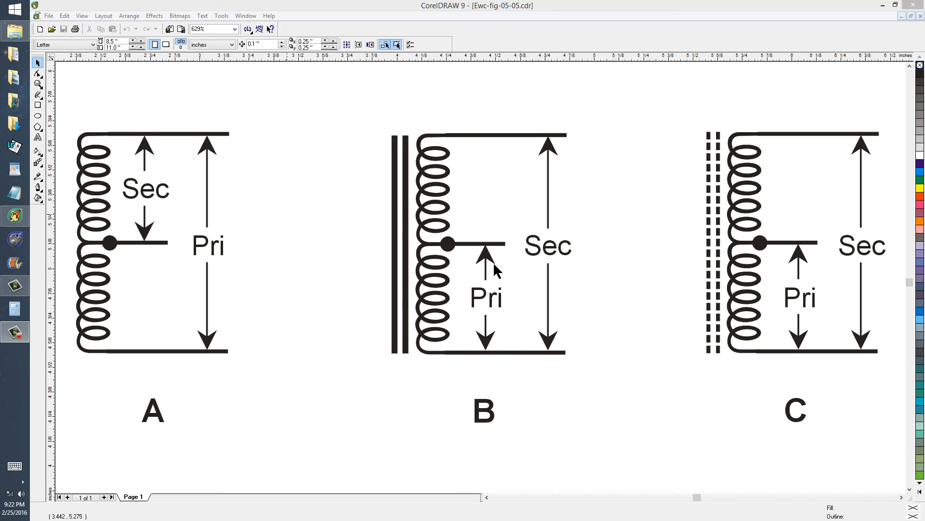
mouse_move(544, 217)
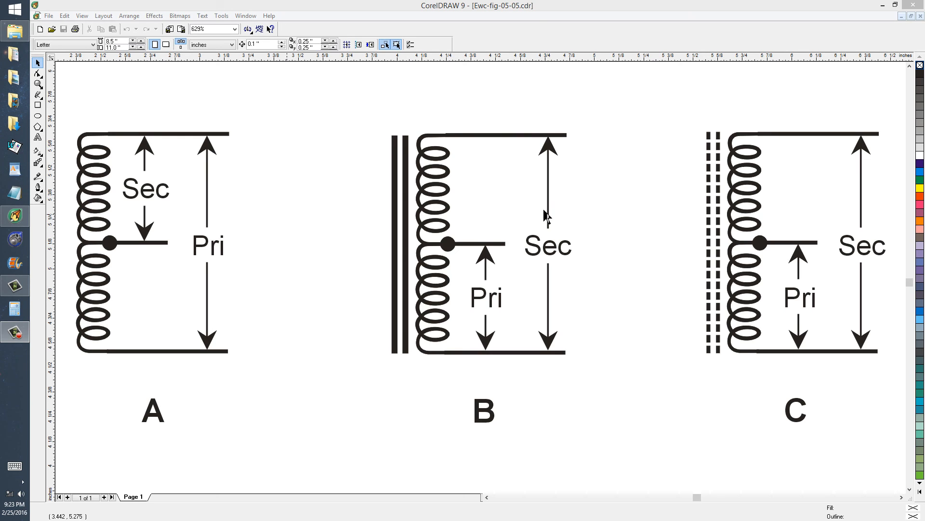
mouse_move(701, 271)
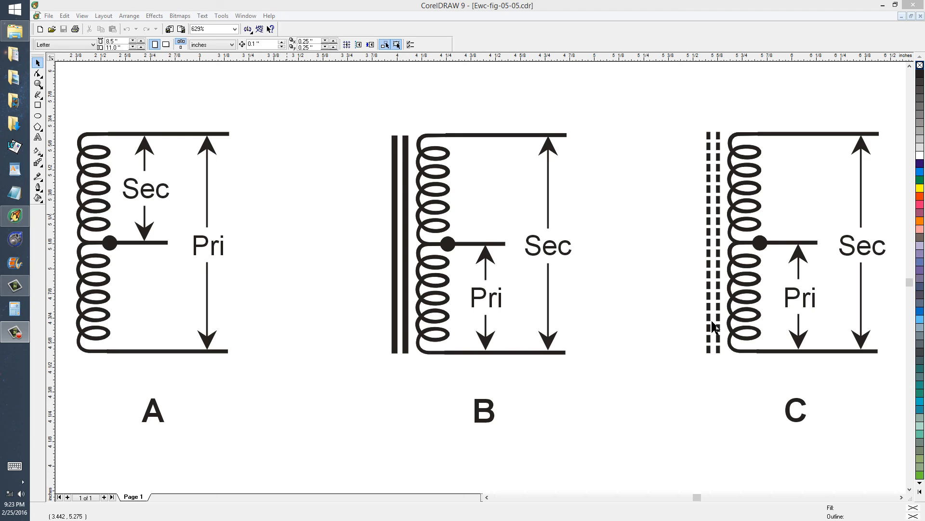
mouse_move(715, 352)
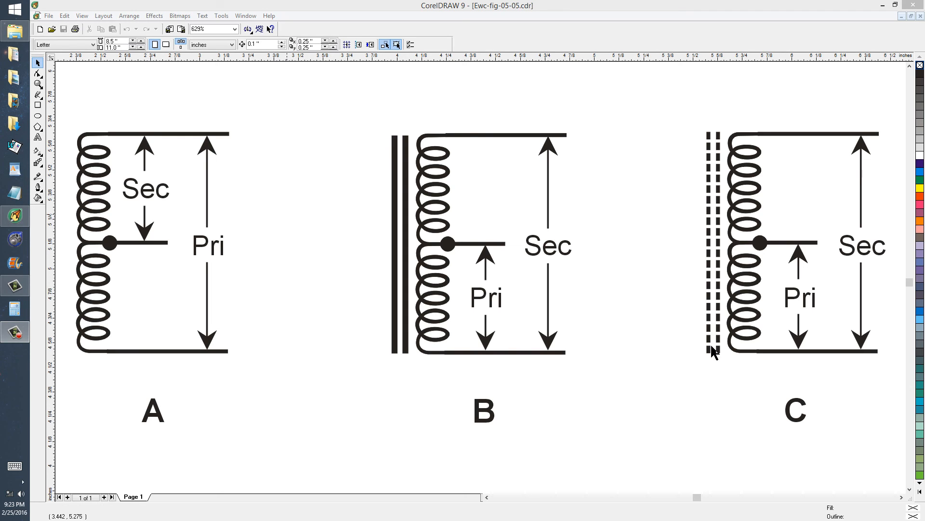
mouse_move(715, 360)
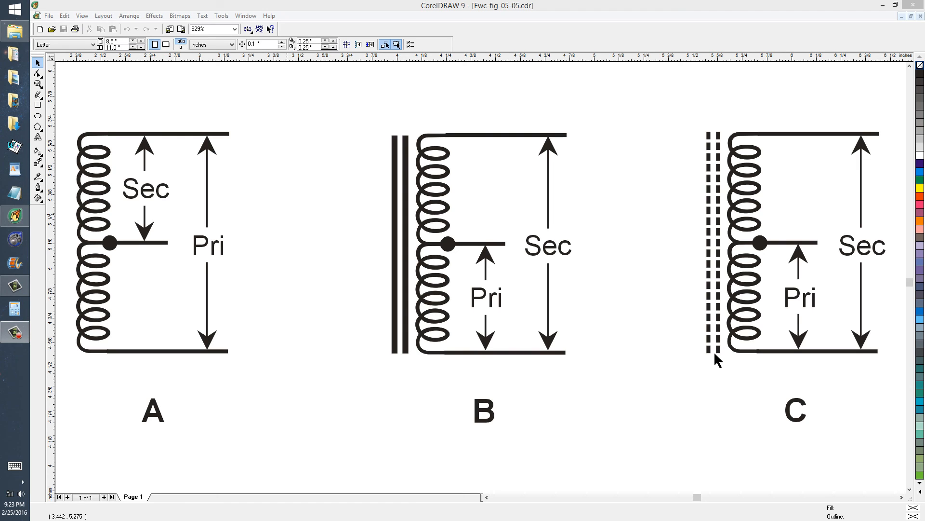
mouse_move(719, 337)
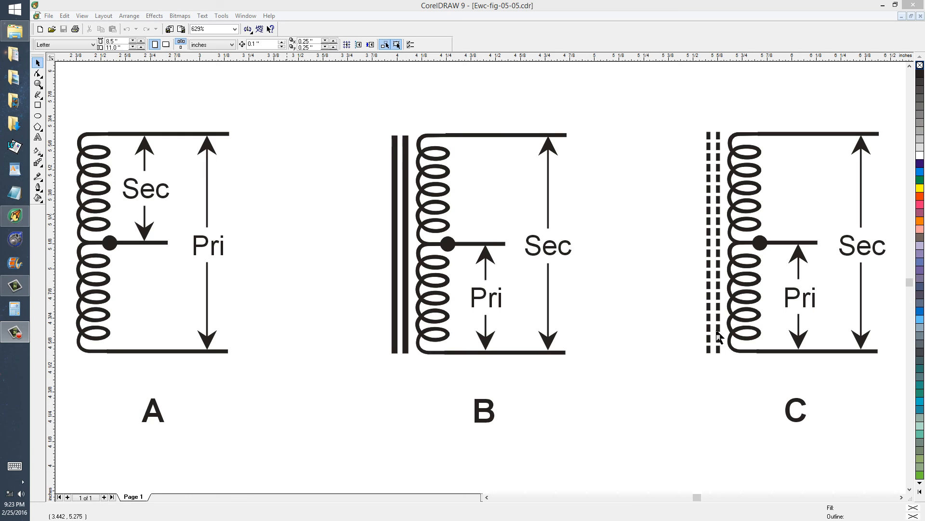
mouse_move(699, 140)
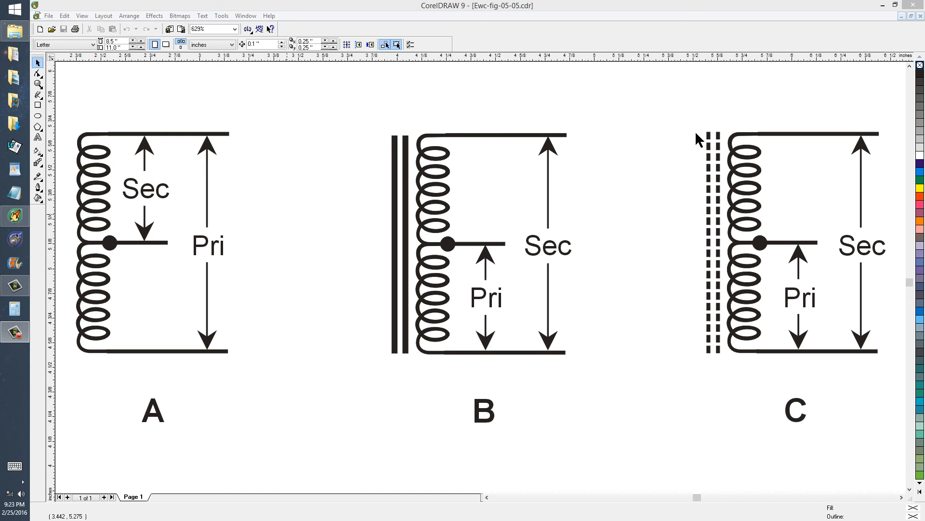
mouse_move(731, 249)
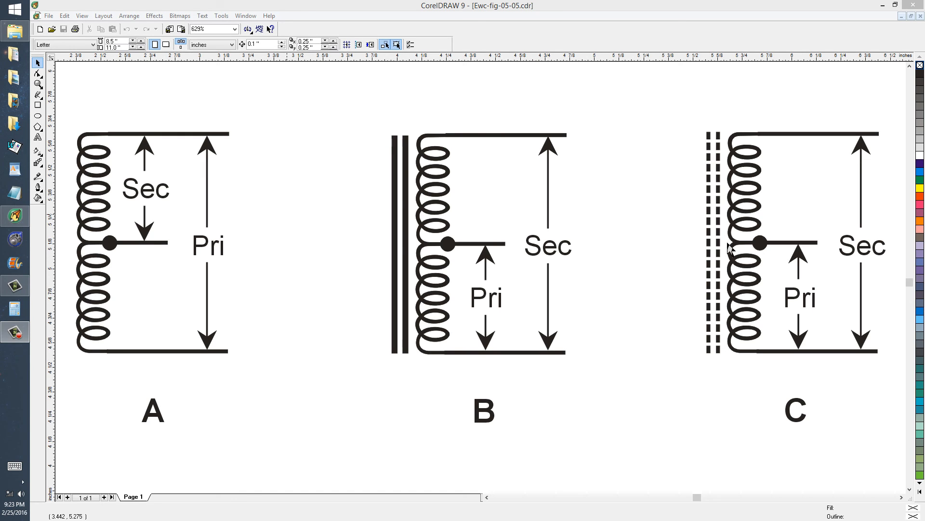
mouse_move(807, 266)
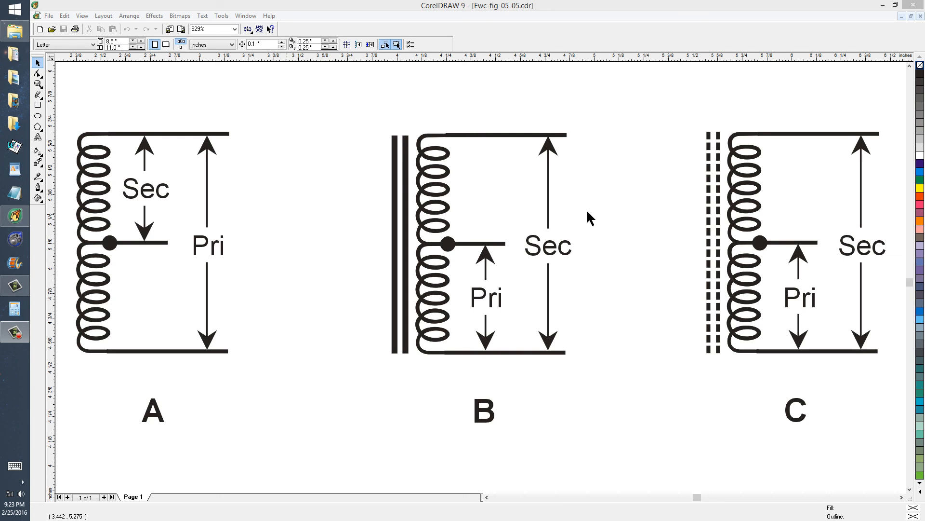
mouse_move(131, 235)
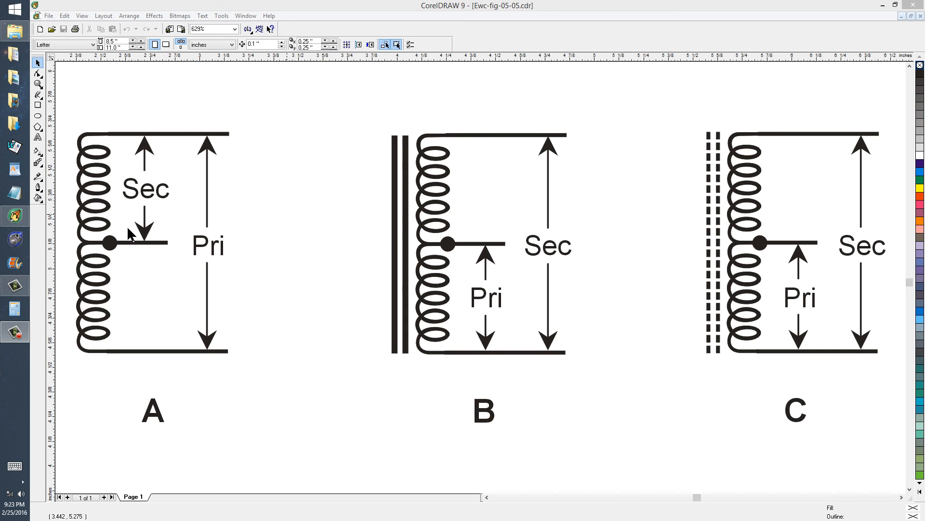
mouse_move(266, 380)
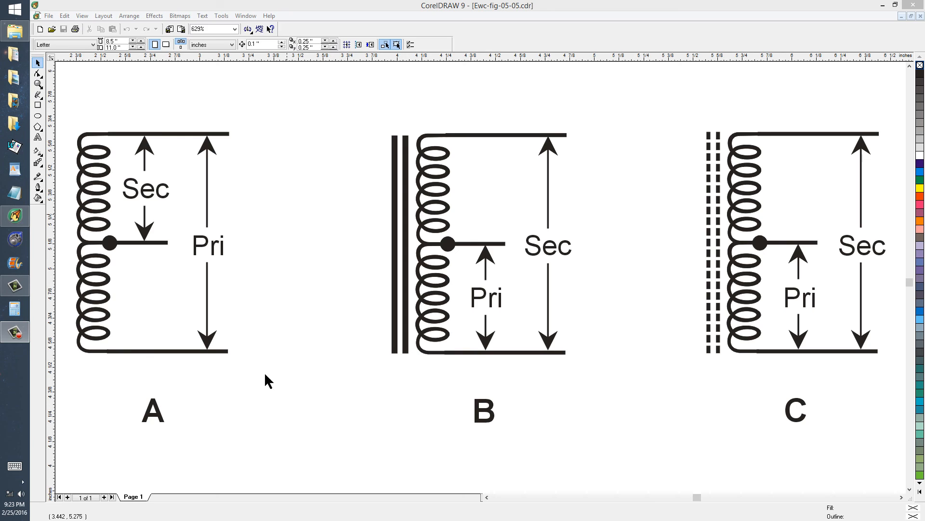
mouse_move(592, 146)
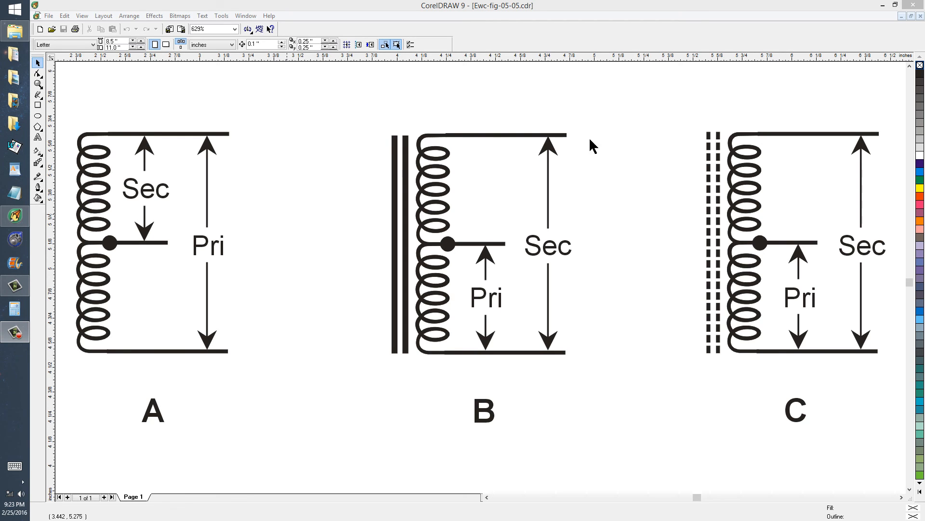
mouse_move(743, 315)
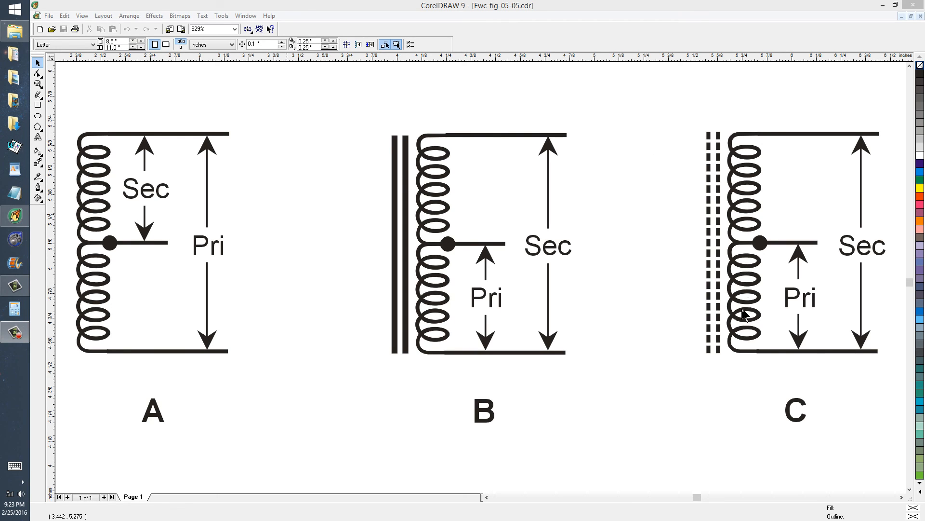
mouse_move(740, 373)
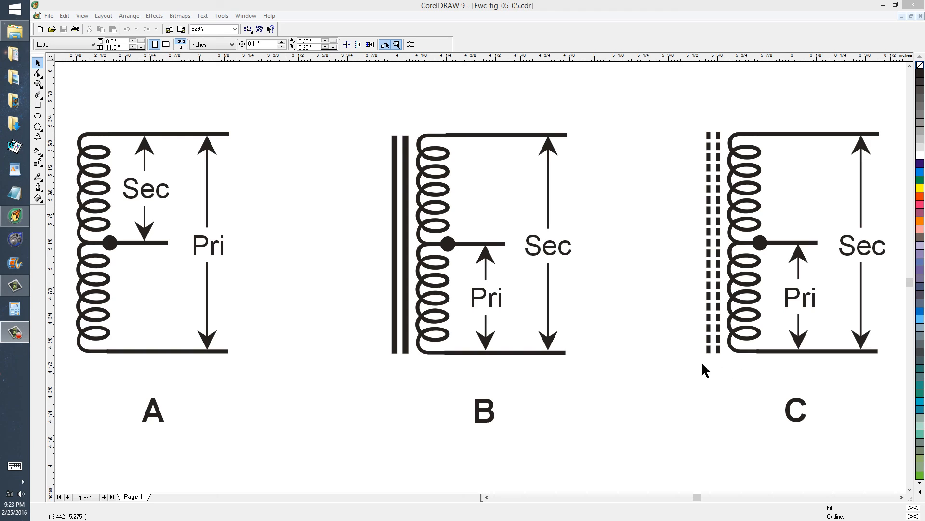
mouse_move(142, 213)
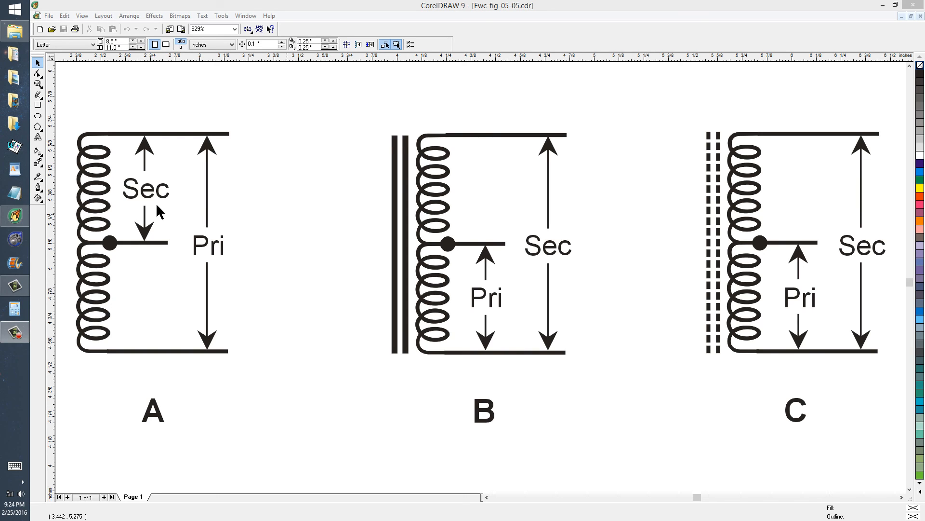
mouse_move(164, 208)
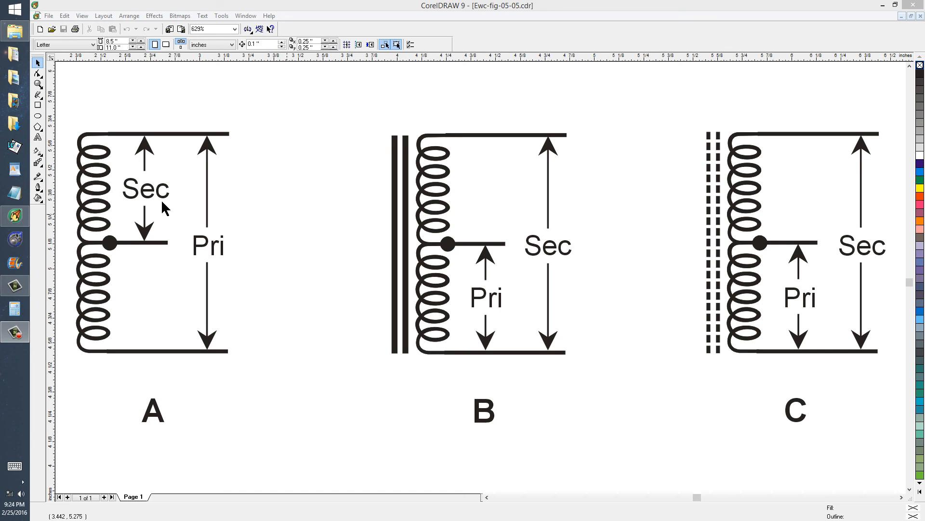
mouse_move(500, 230)
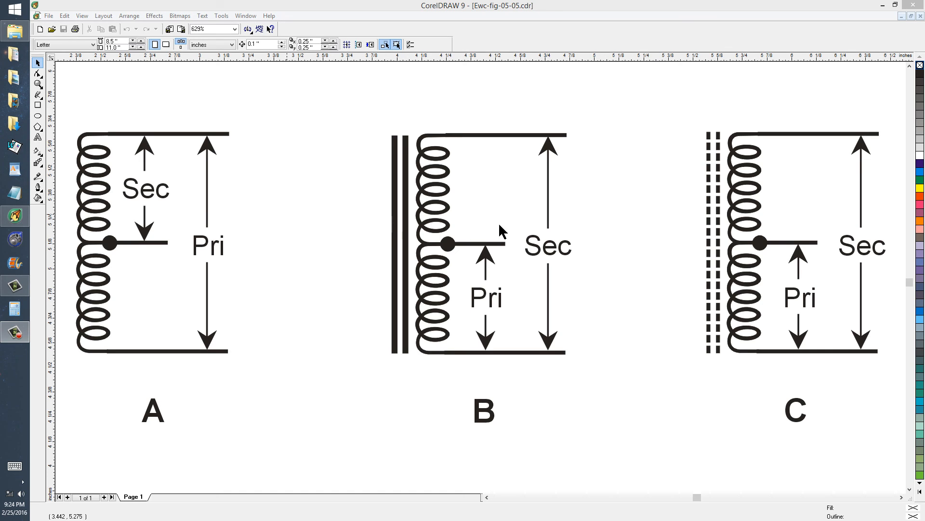
mouse_move(763, 254)
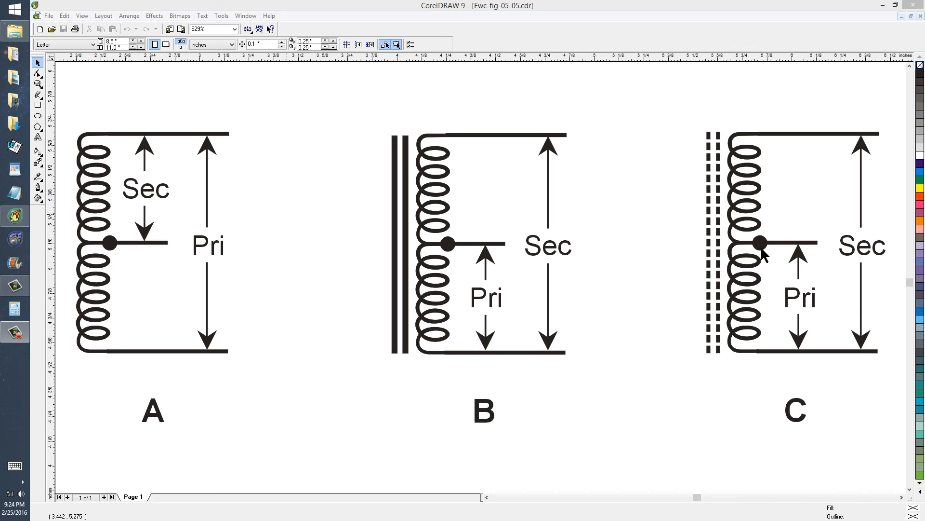
mouse_move(809, 336)
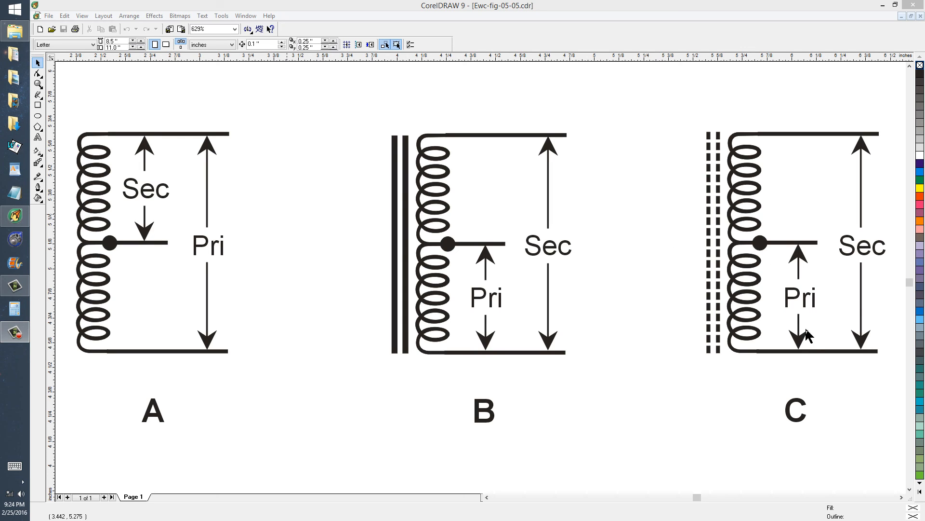